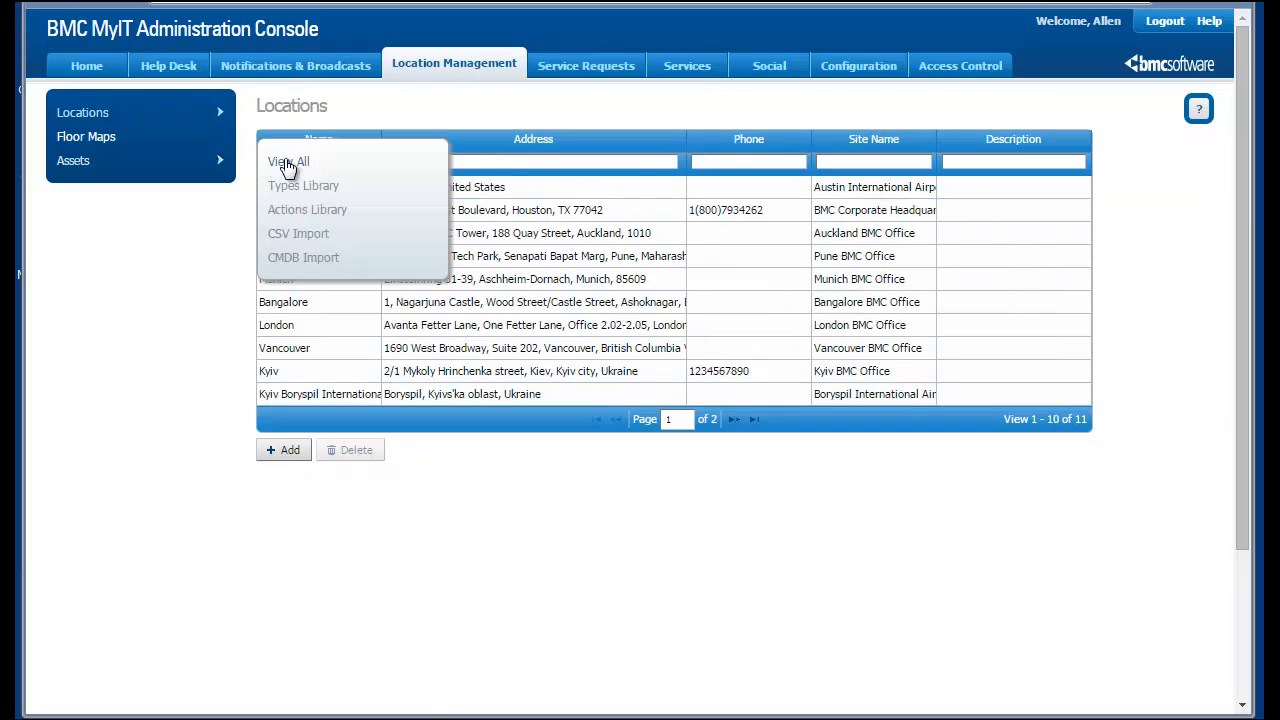
- View all assets filtered to (all locations), spanning three pages
left_click(73, 160)
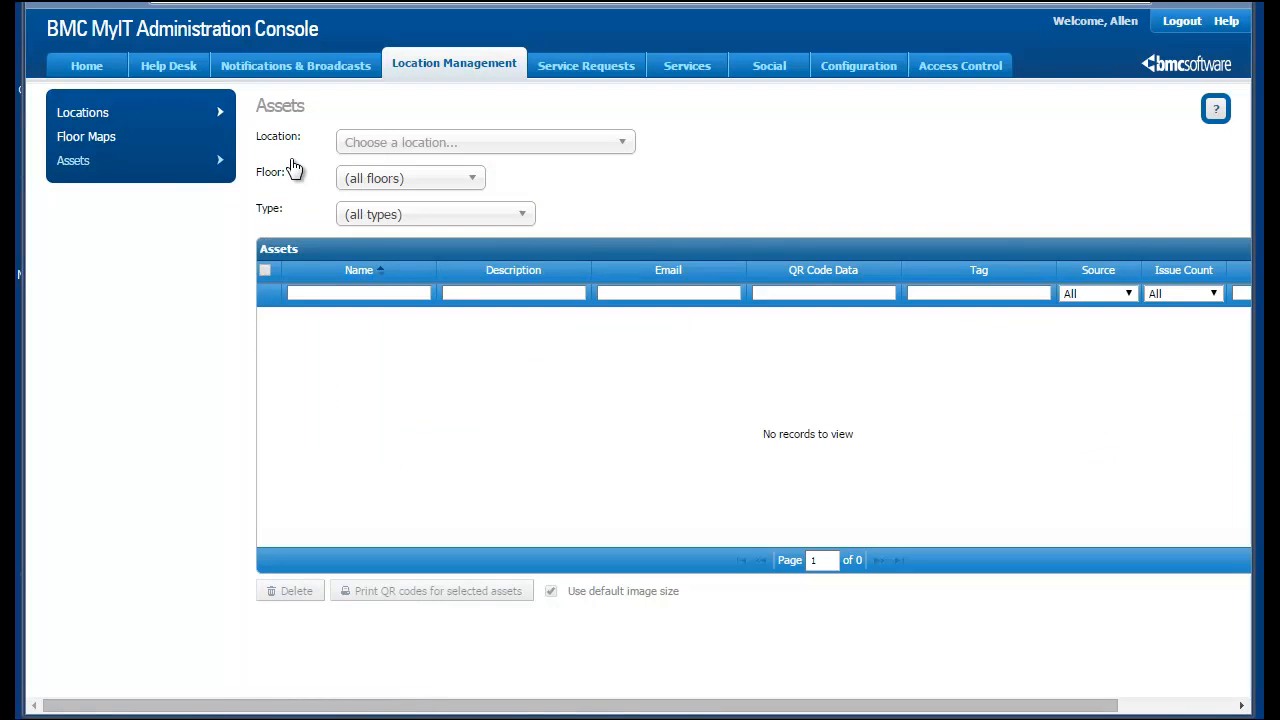
left_click(485, 142)
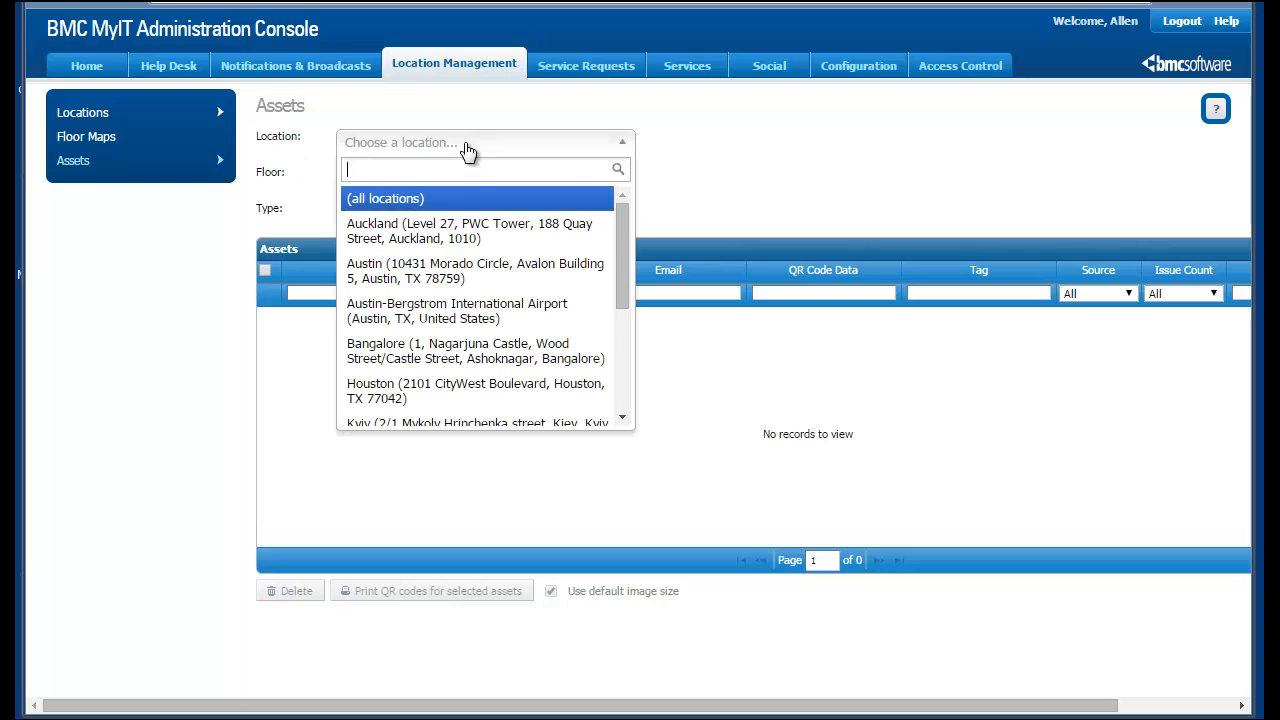
mouse_move(418, 207)
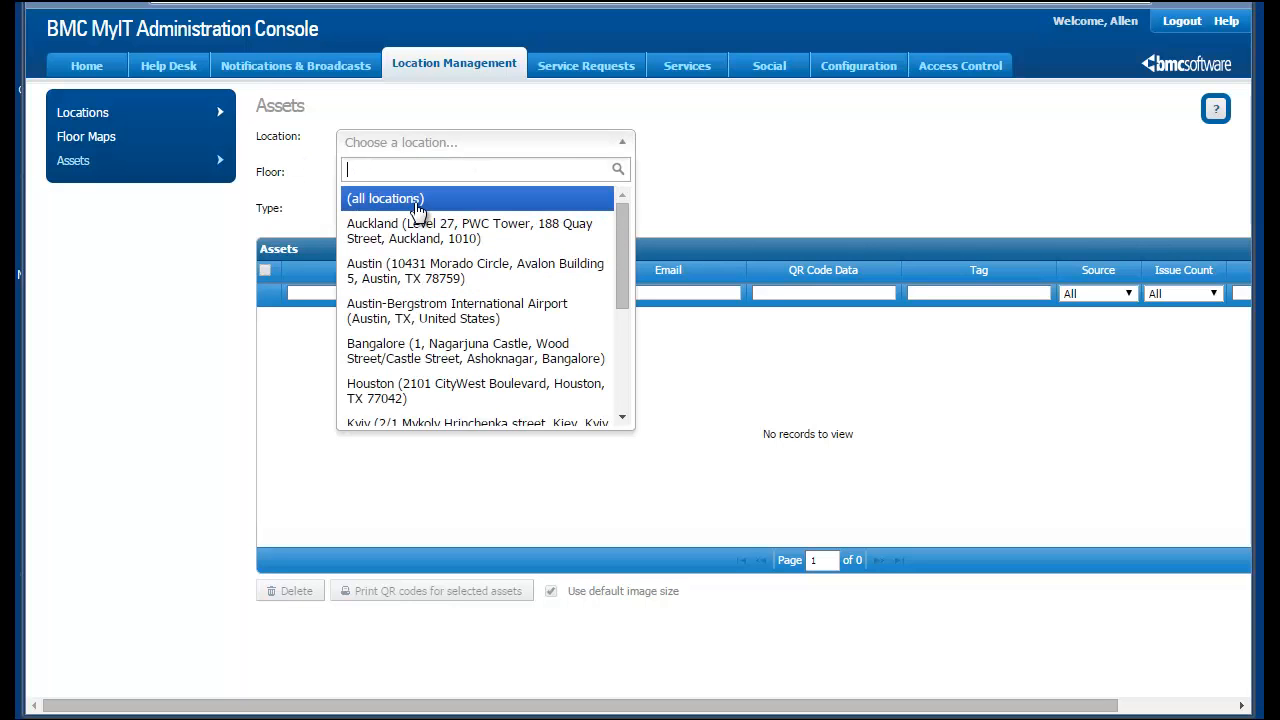
left_click(384, 198)
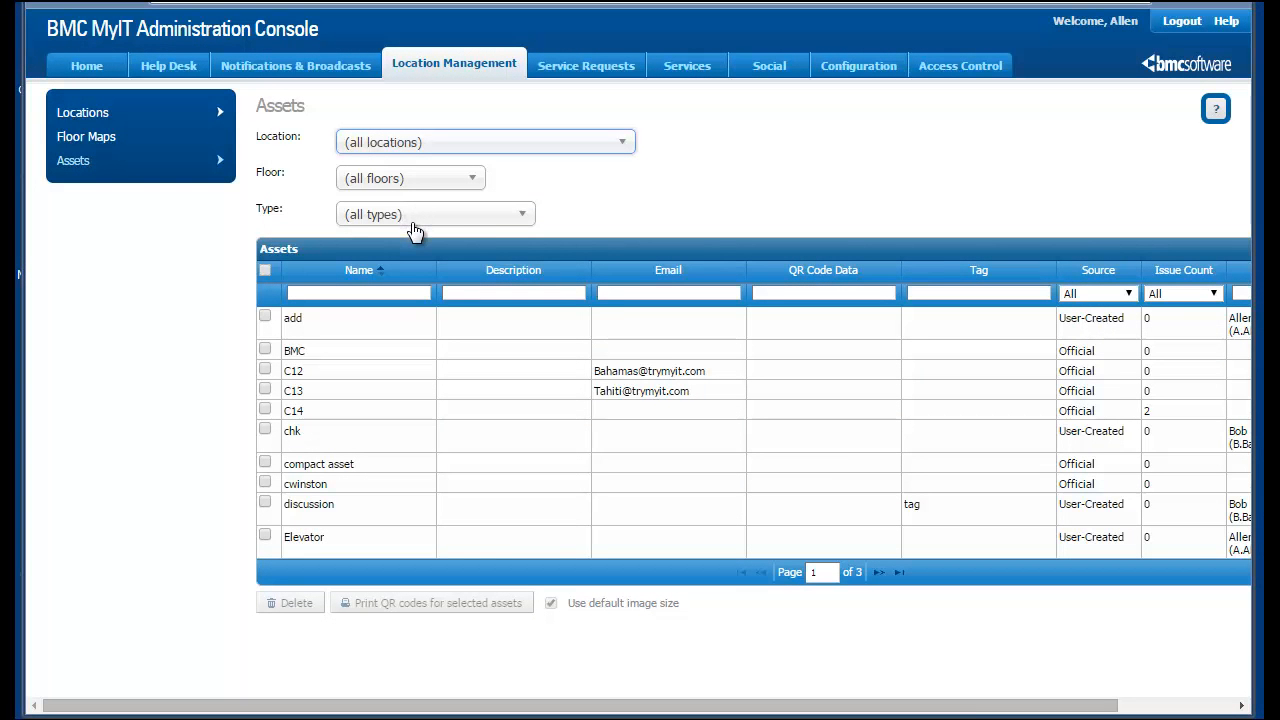
left_click(318, 463)
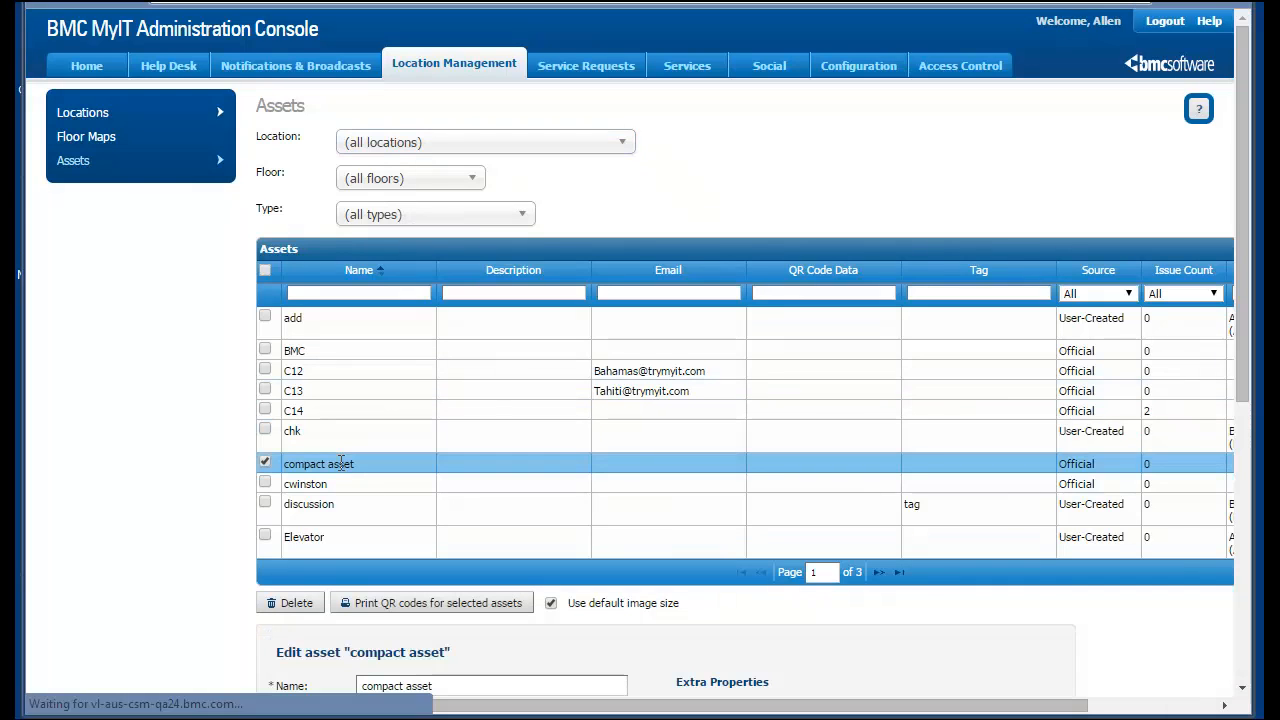
scroll("down", 3)
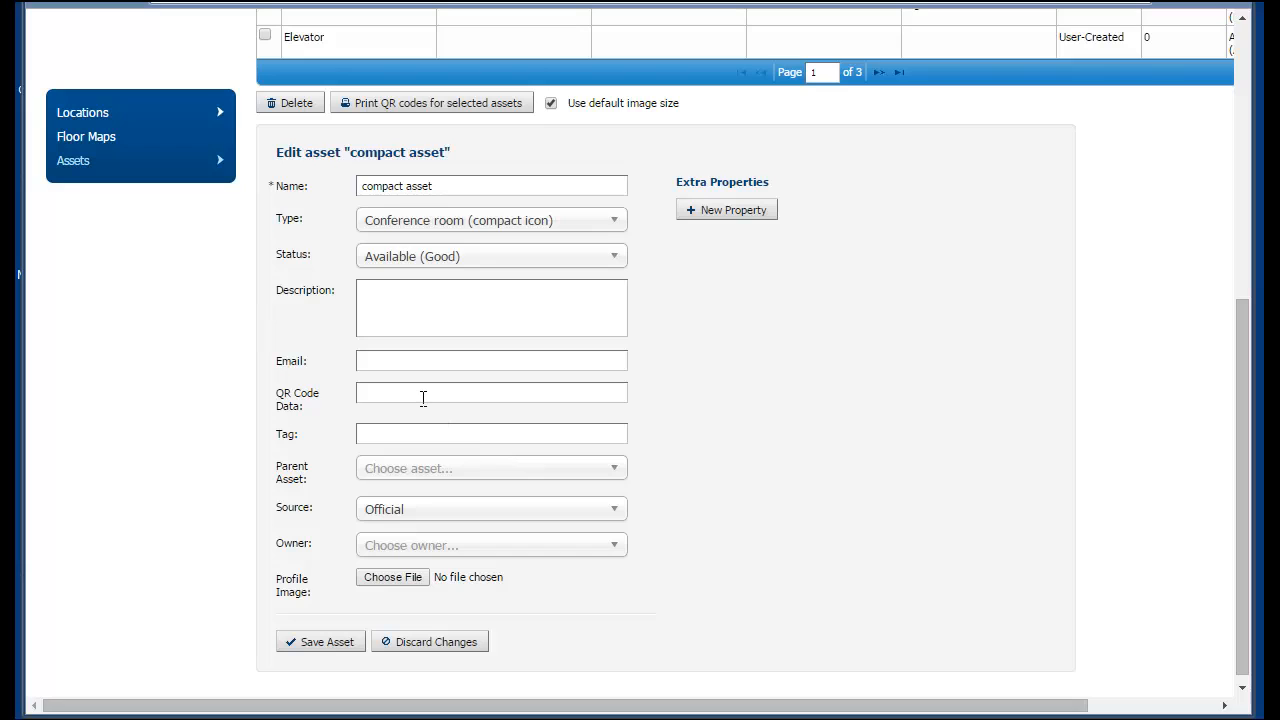
left_click(491, 392)
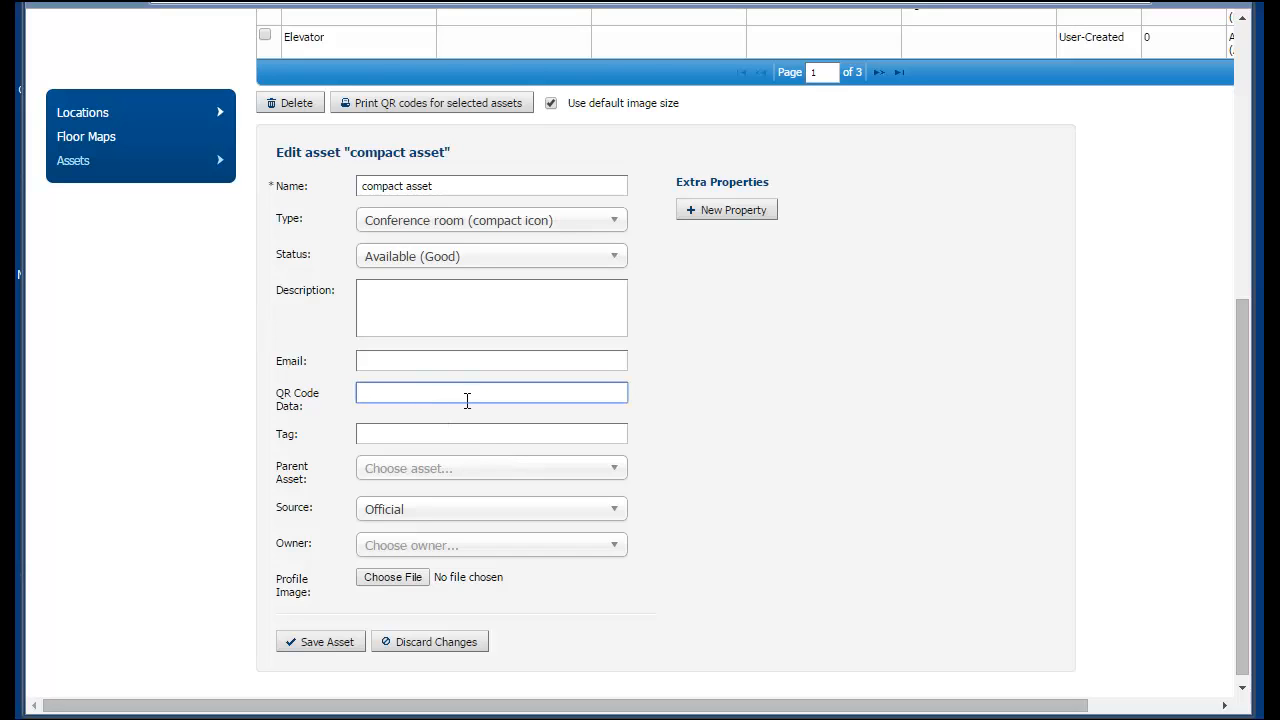
type("12345678910")
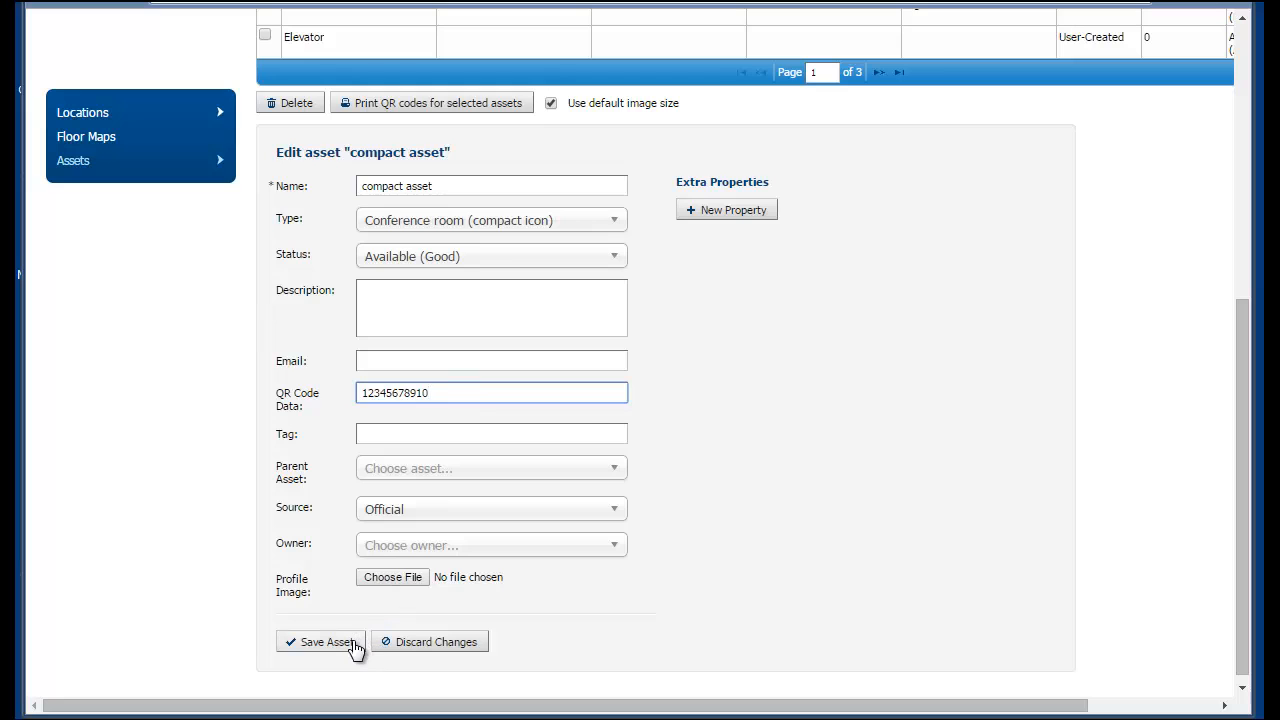
left_click(320, 641)
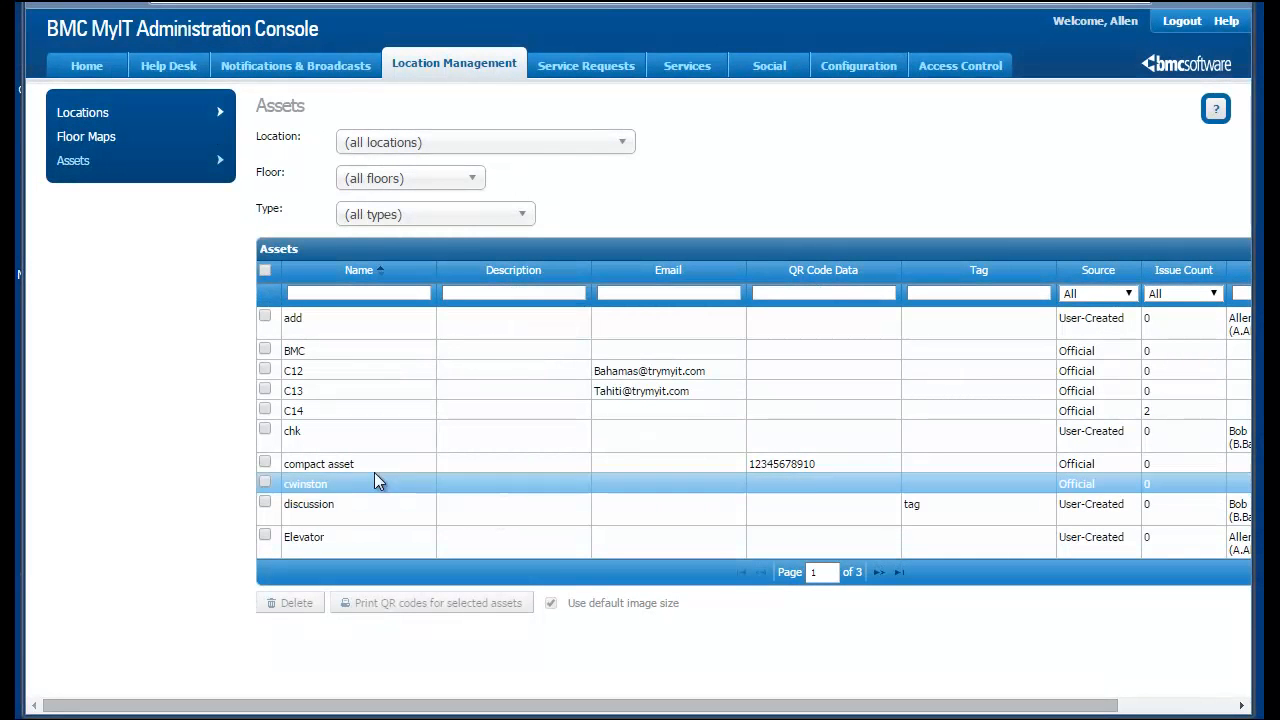
- Print-preview the compact asset's one-page QR code, then close the print window
left_click(318, 463)
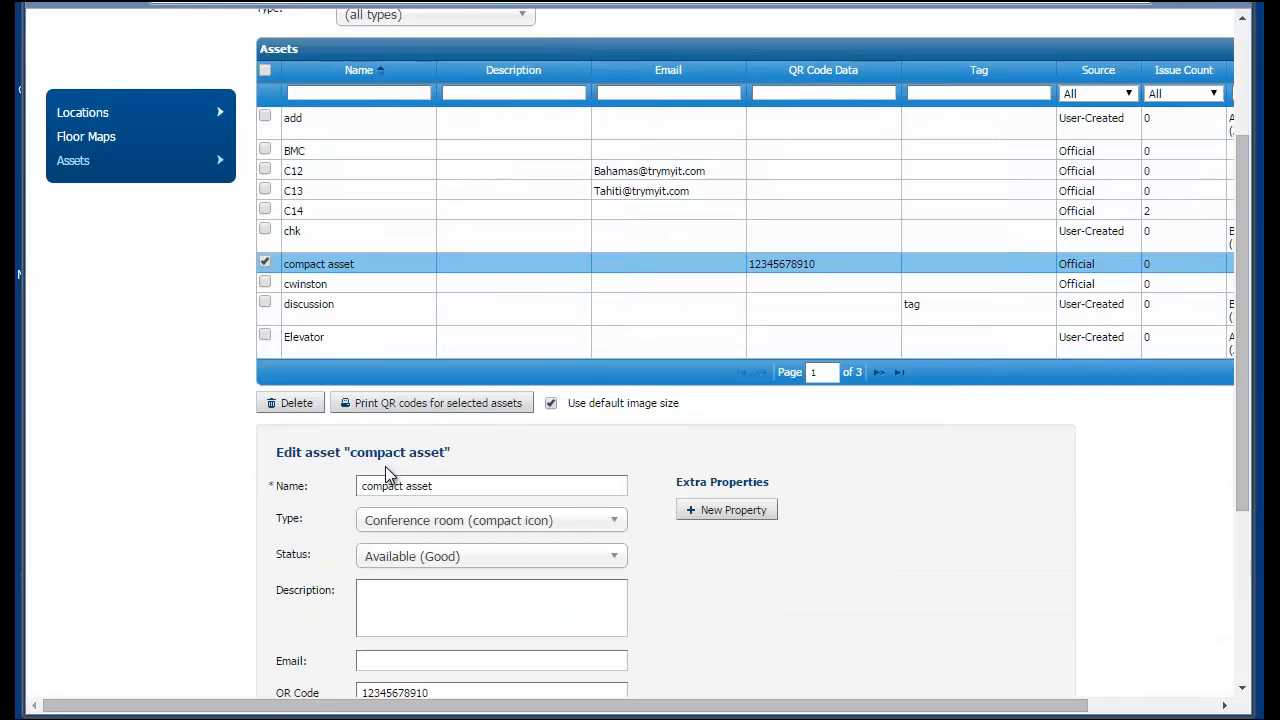
scroll("down", 3)
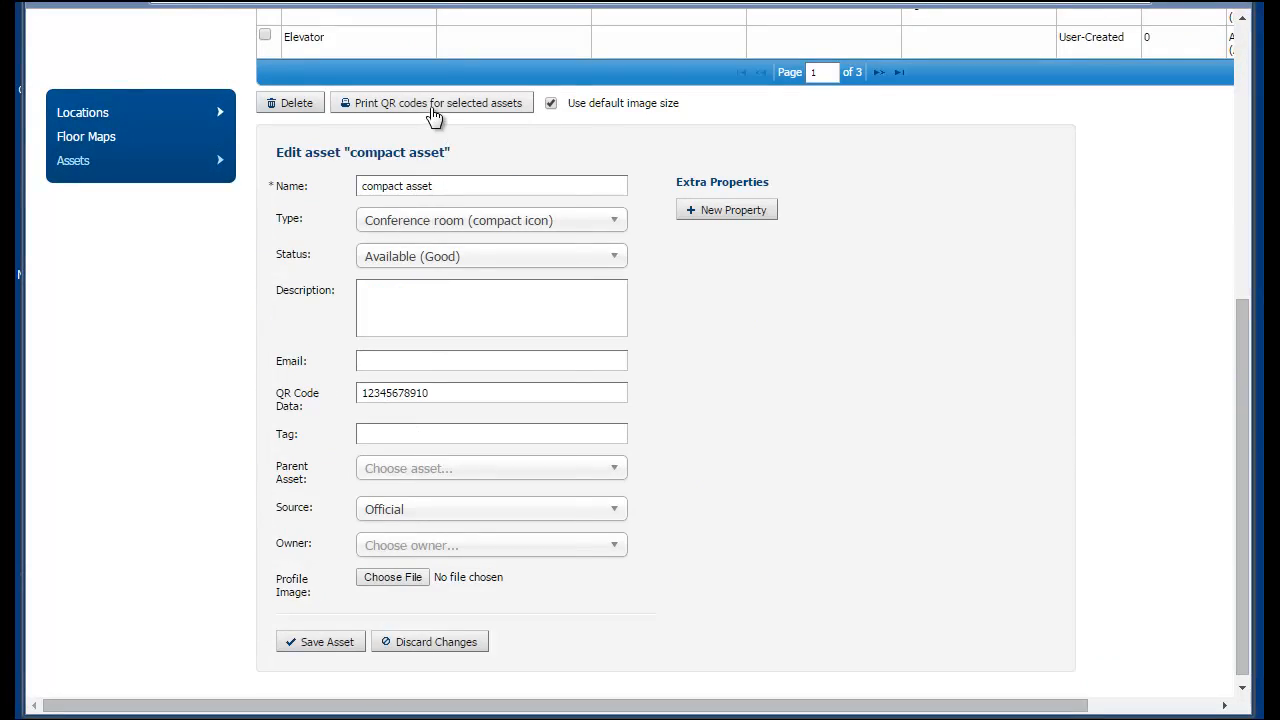
left_click(432, 102)
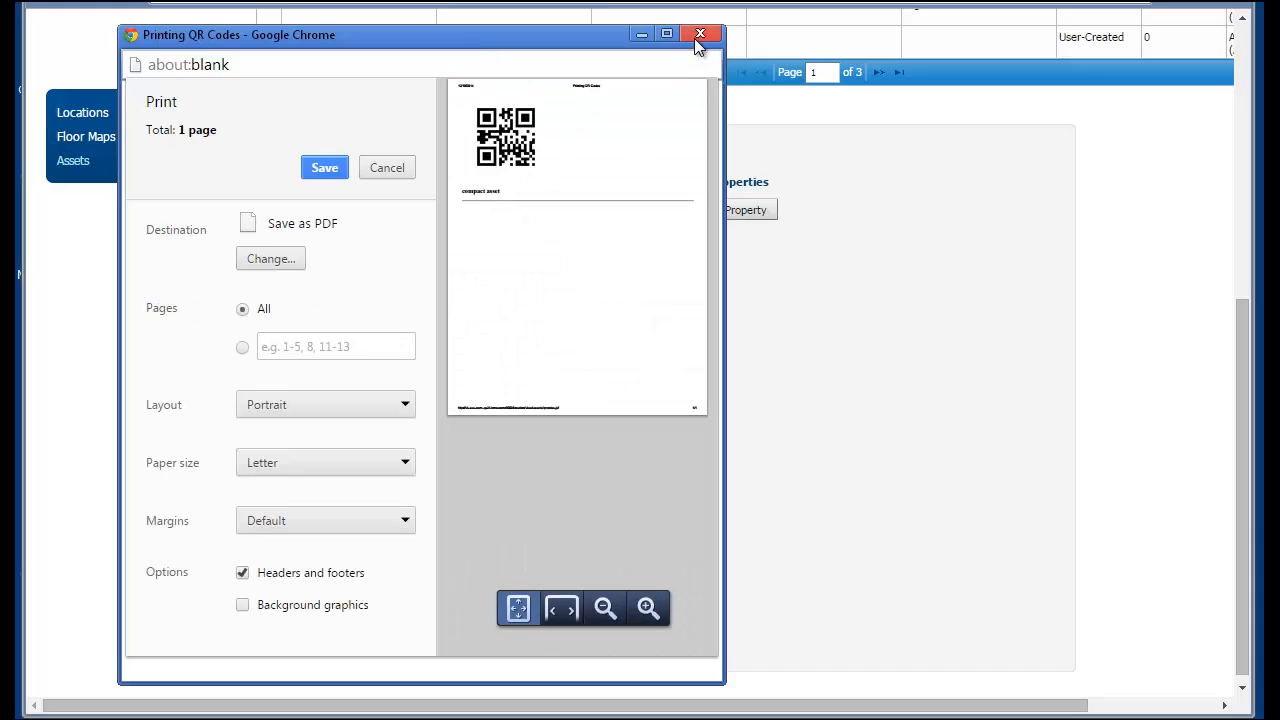
left_click(701, 34)
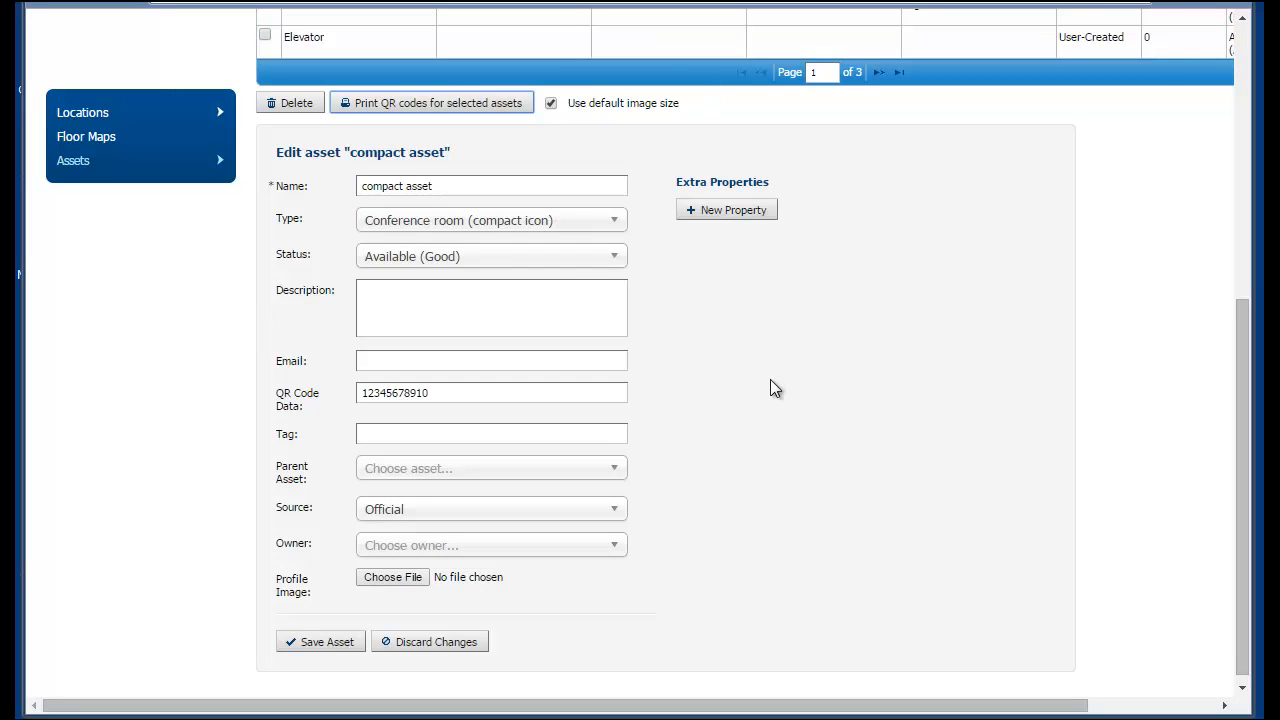